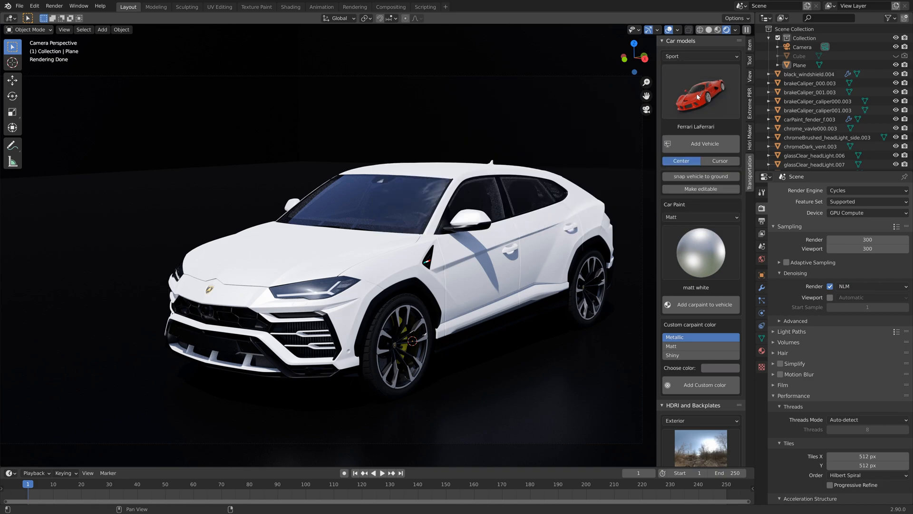
Choose the Lamborghini Urus from the 4x4 category of the car library.
{"action": "left_click", "coordinate": [699, 56]}
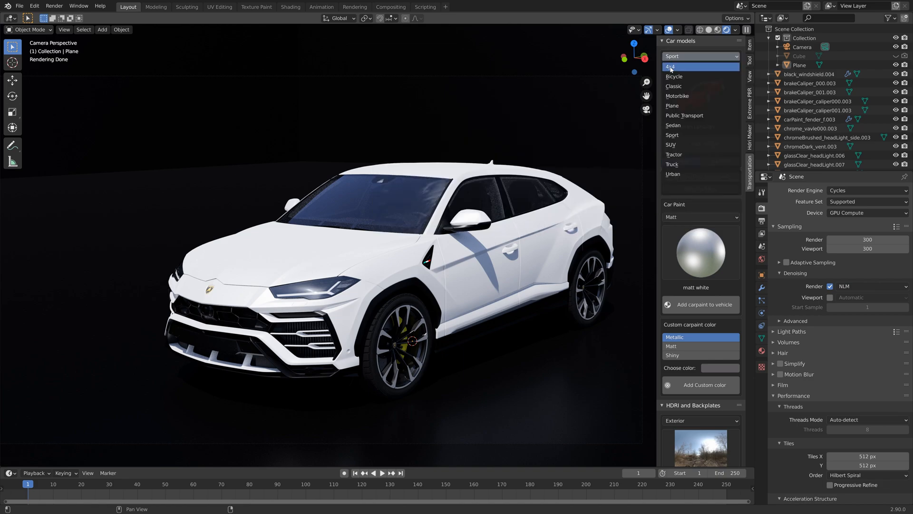
{"action": "left_click", "coordinate": [675, 67]}
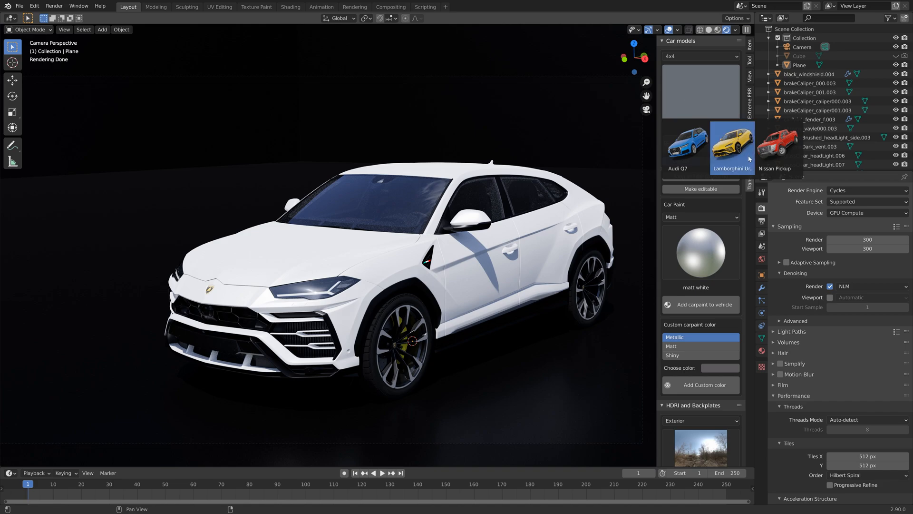
{"action": "left_click", "coordinate": [732, 146]}
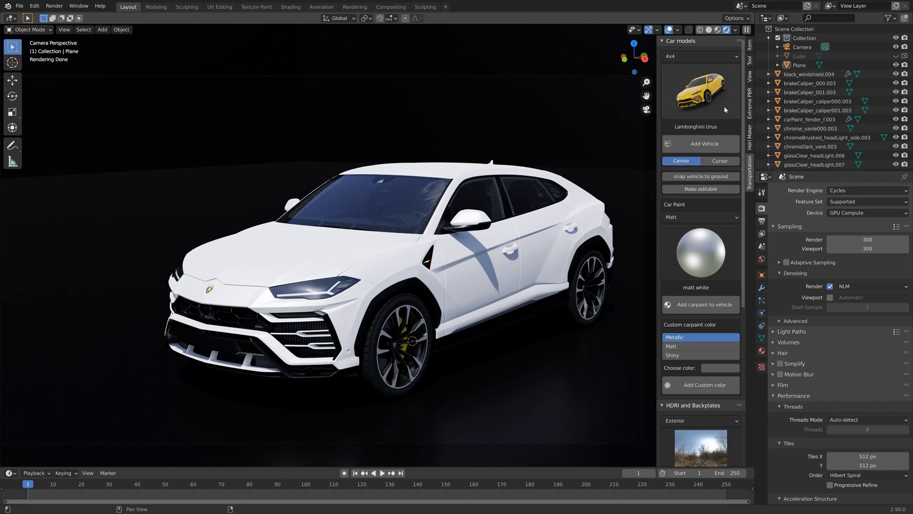
{"action": "left_click", "coordinate": [266, 505]}
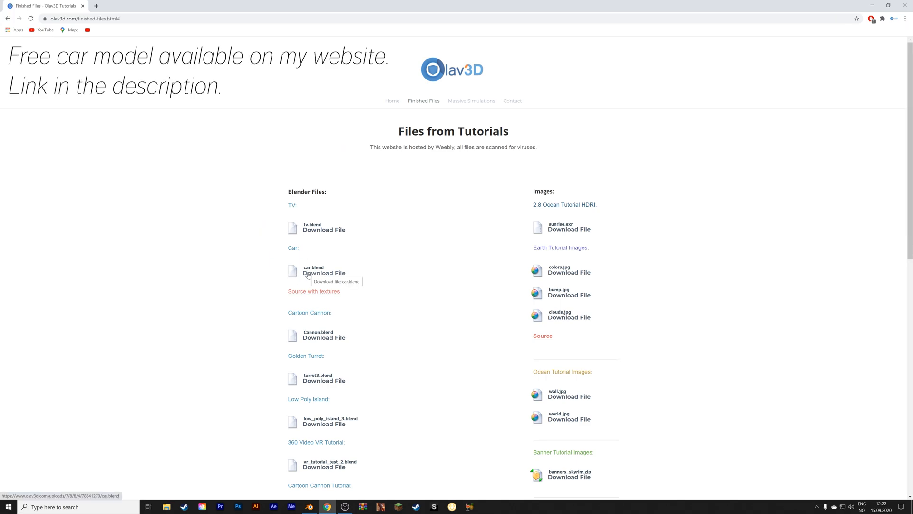
{"action": "left_click", "coordinate": [323, 273]}
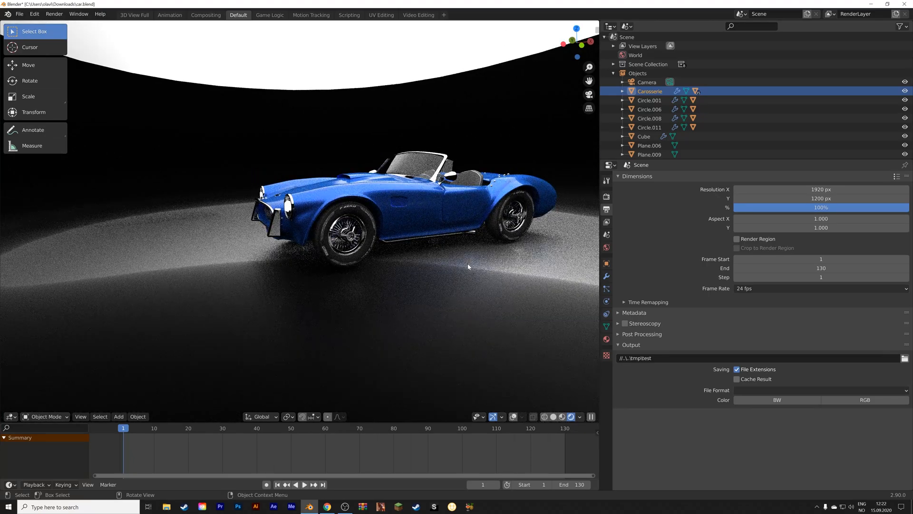
{"action": "mouse_move", "coordinate": [459, 274]}
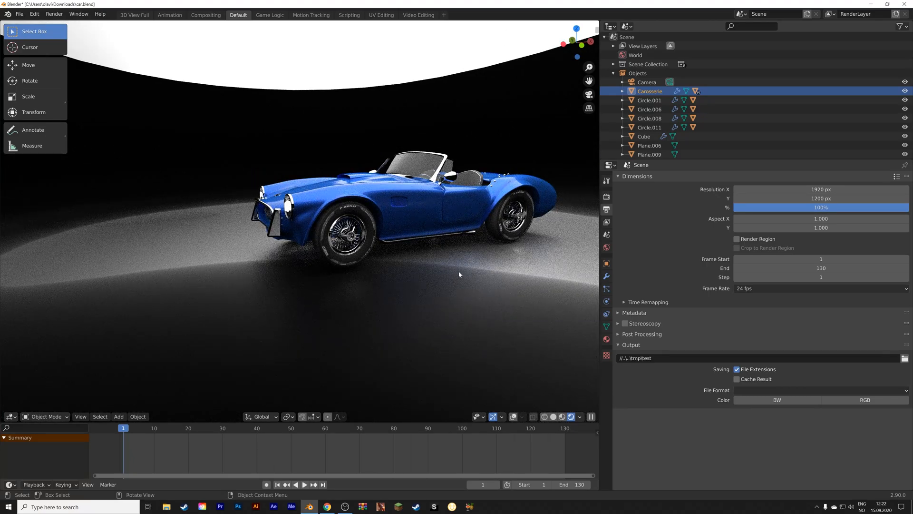
{"action": "left_click", "coordinate": [650, 109]}
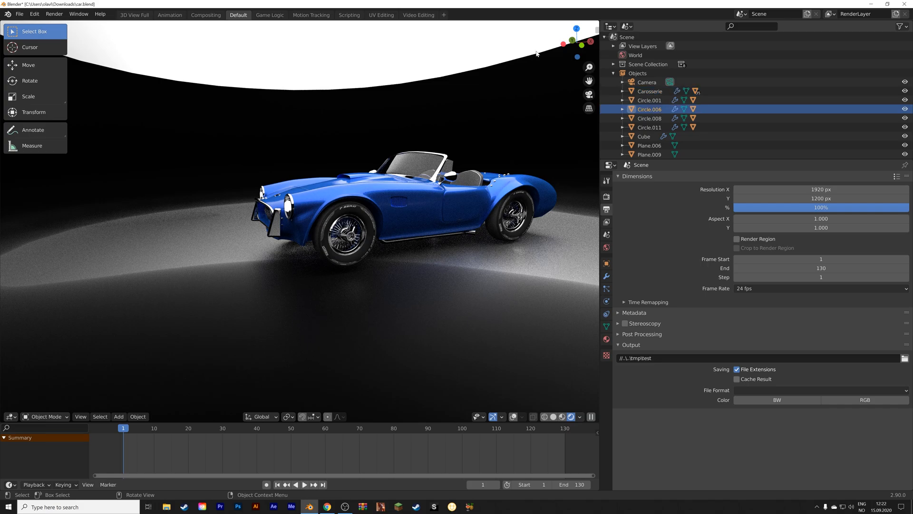
{"action": "key", "text": "g"}
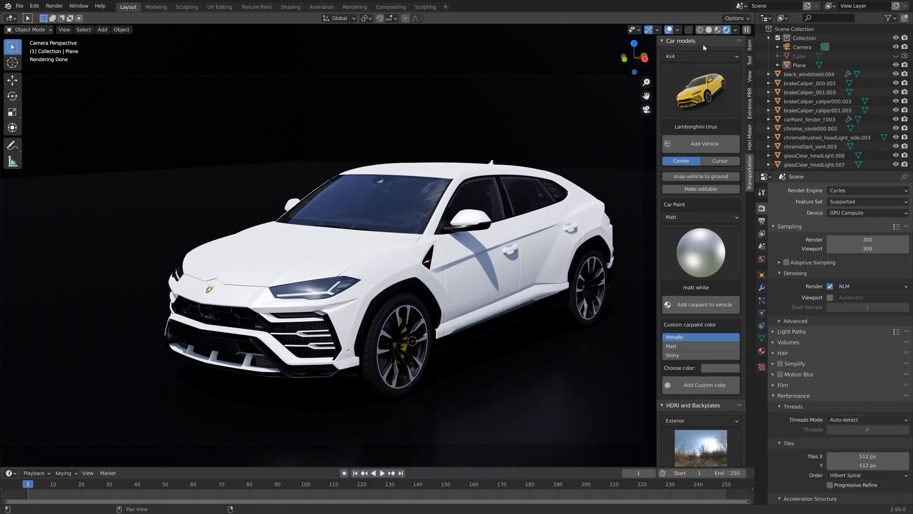
{"action": "mouse_move", "coordinate": [709, 29]}
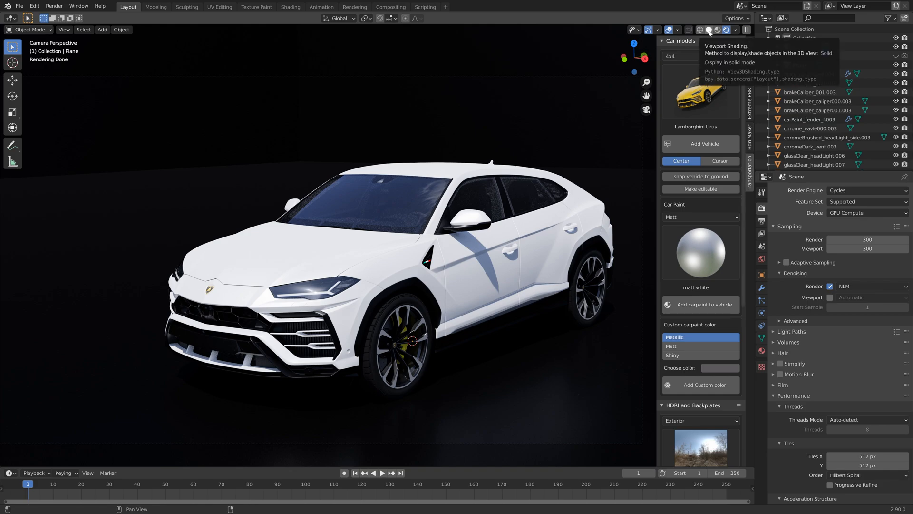
Show the Urus in solid shading and test-rotate the front tyre around the X axis.
{"action": "left_click", "coordinate": [719, 30]}
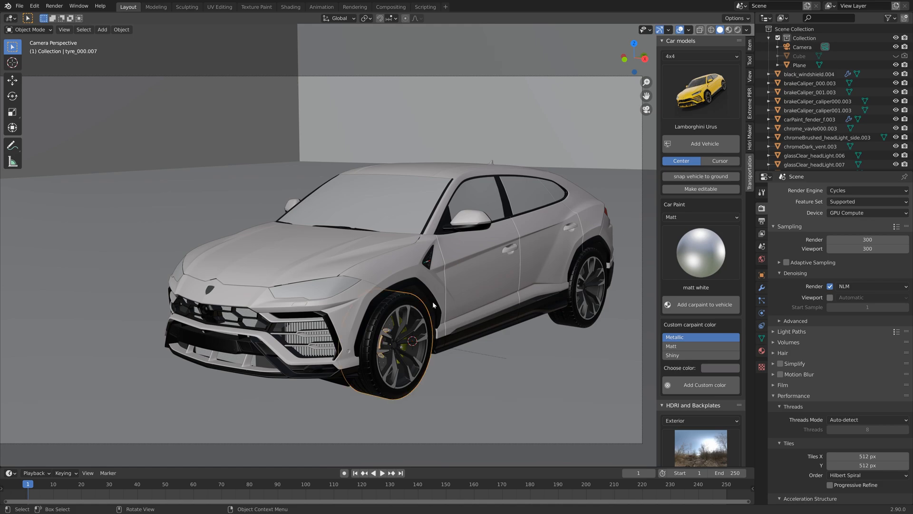
{"action": "key", "text": "g"}
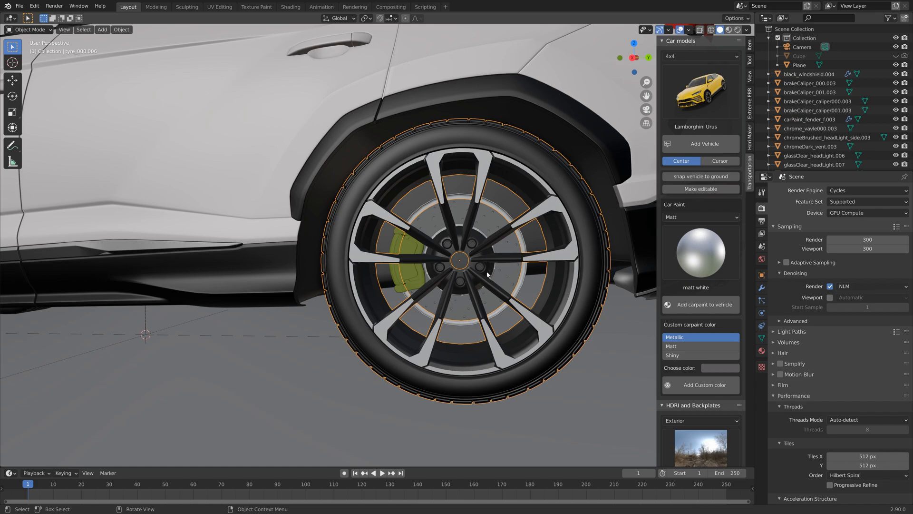
{"action": "key", "text": "r"}
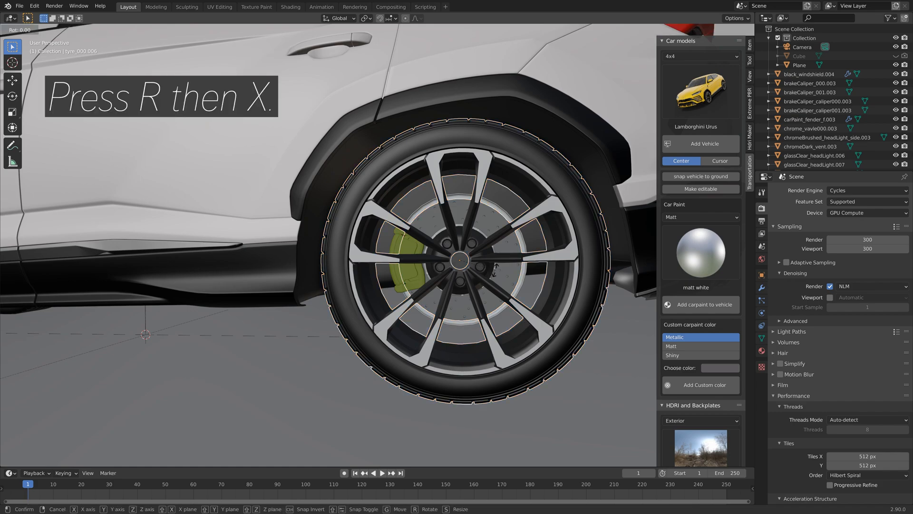
{"action": "key", "text": "x"}
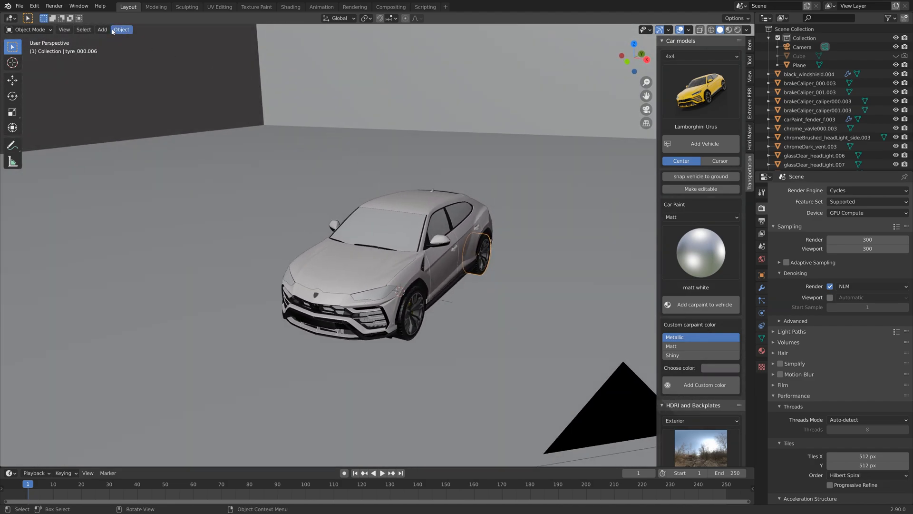
Add a cube-shaped empty, raise it above the car and scale it up.
{"action": "left_click", "coordinate": [101, 30]}
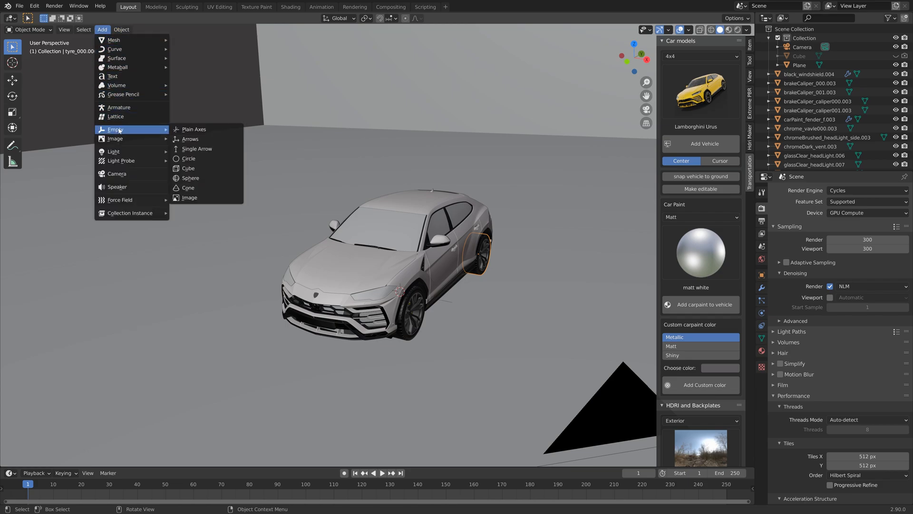
{"action": "left_click", "coordinate": [193, 129]}
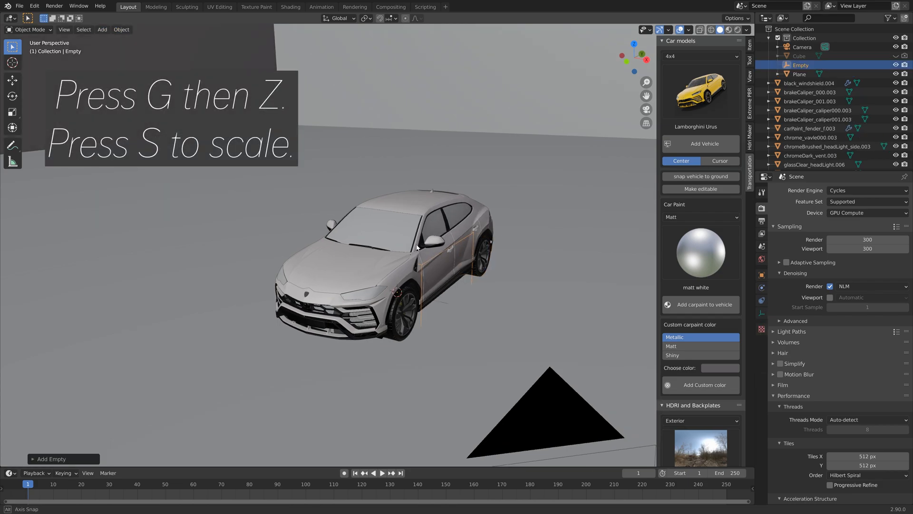
{"action": "key", "text": "g"}
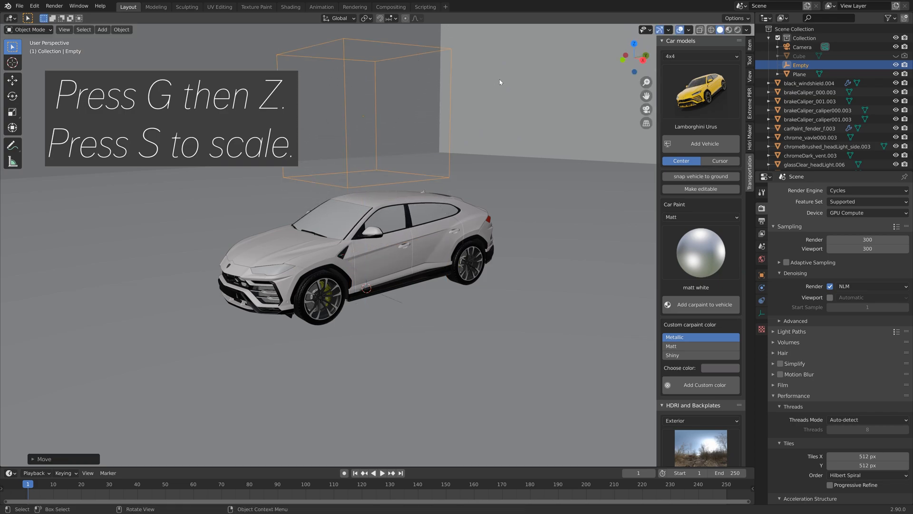
{"action": "key", "text": "s"}
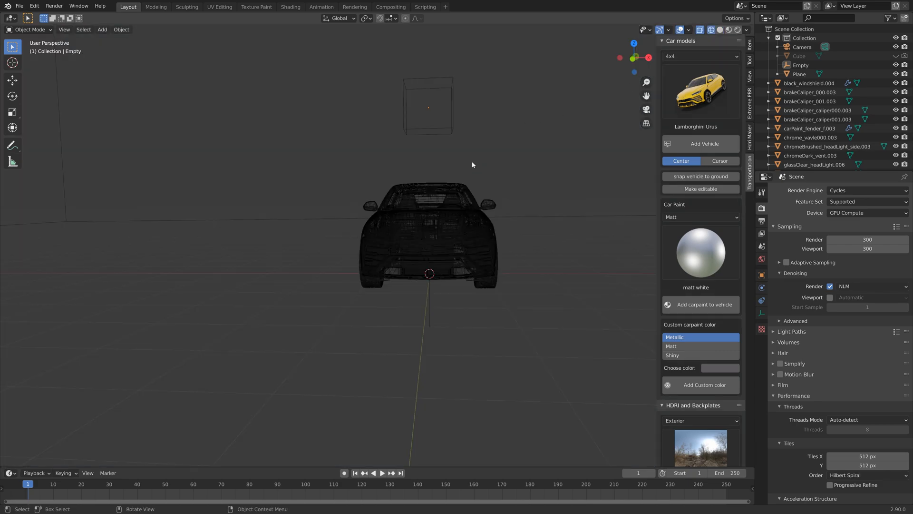
Parent all the car's parts to the cube empty with Object (Keep Transform).
{"action": "key", "text": "b"}
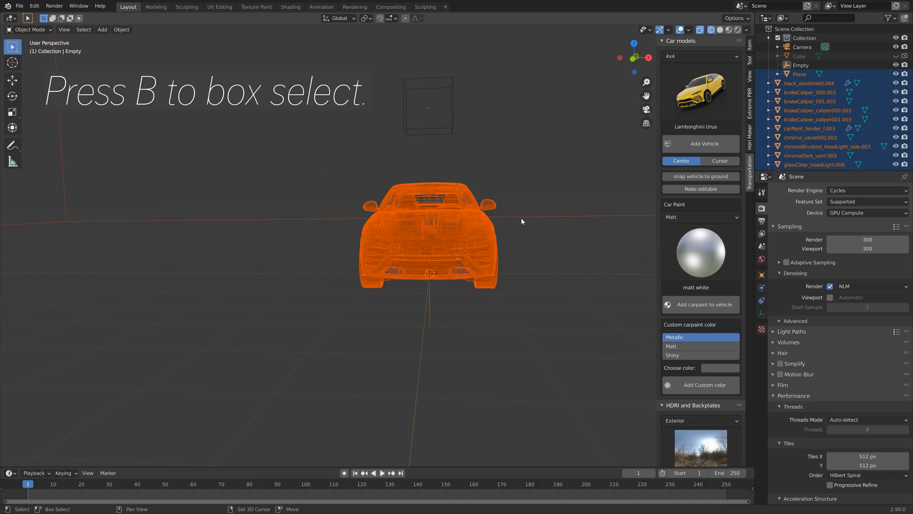
{"action": "left_click", "coordinate": [798, 74]}
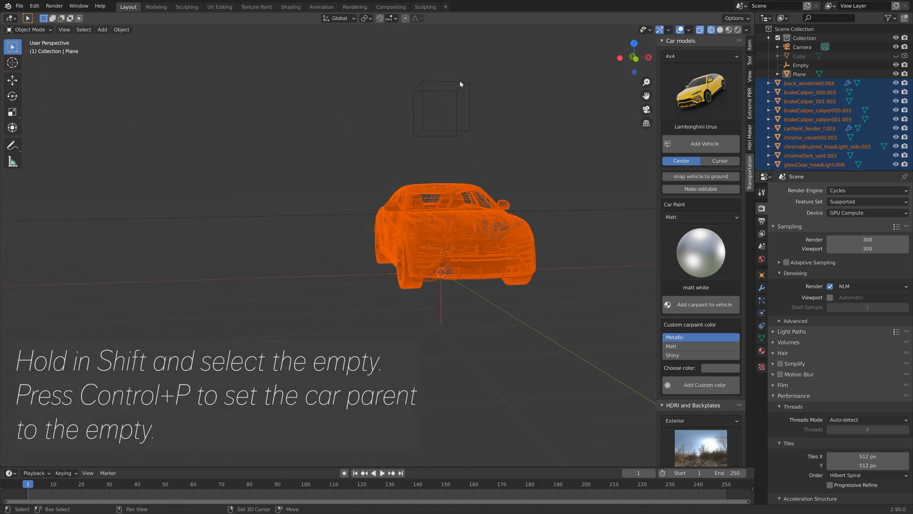
{"action": "left_click", "coordinate": [441, 107]}
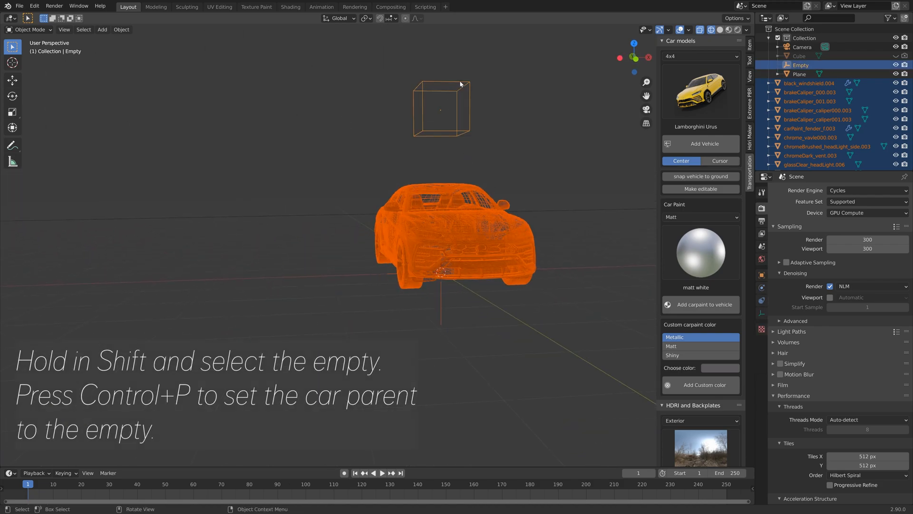
{"action": "key", "text": "ctrl+p"}
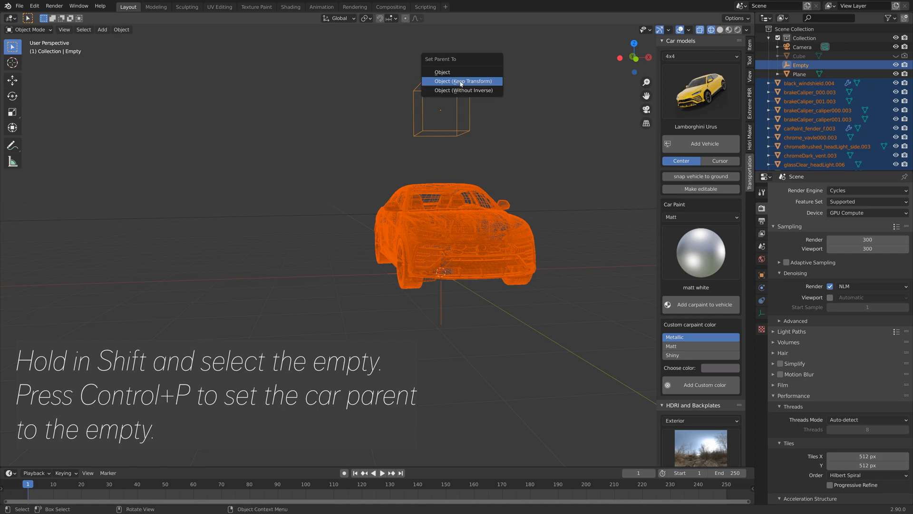
{"action": "left_click", "coordinate": [462, 81]}
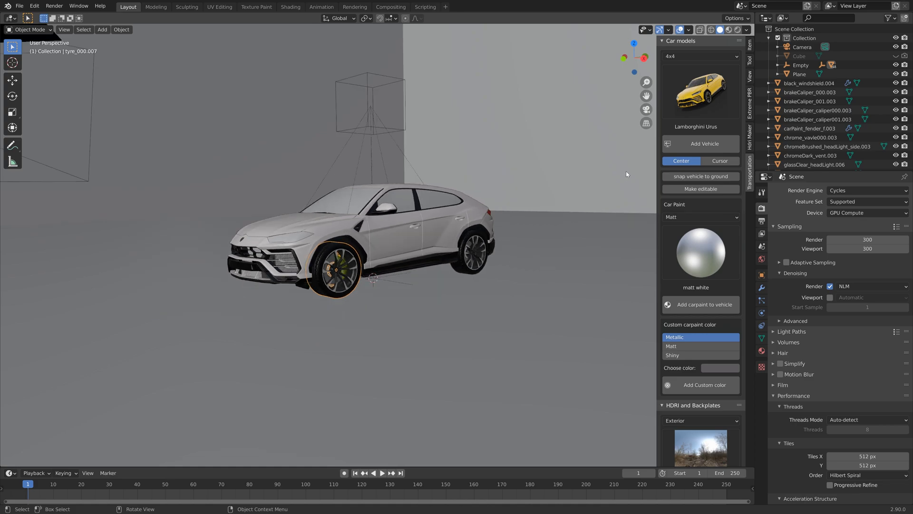
Drive the front tyre's X rotation with 10*var from the Empty's world-space X location.
{"action": "left_click", "coordinate": [751, 41]}
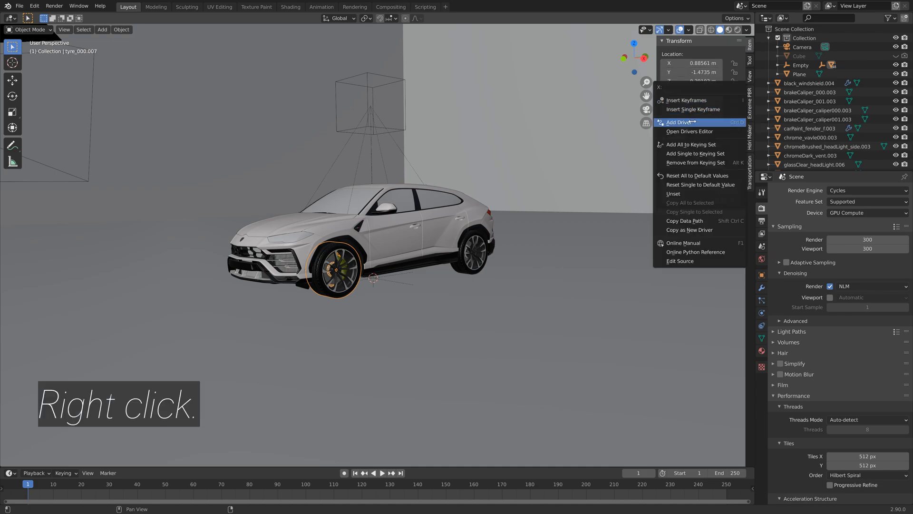
{"action": "left_click", "coordinate": [680, 122]}
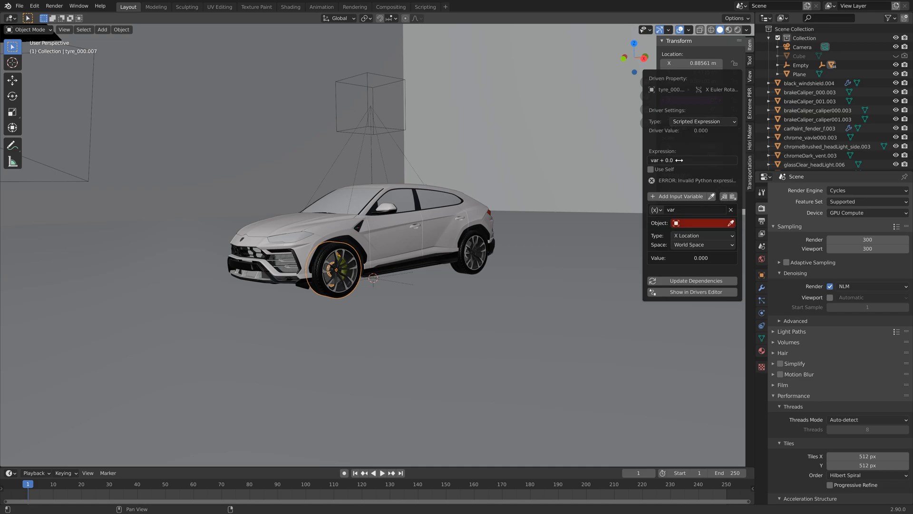
{"action": "mouse_move", "coordinate": [678, 160]}
{"action": "type", "text": "10*"}
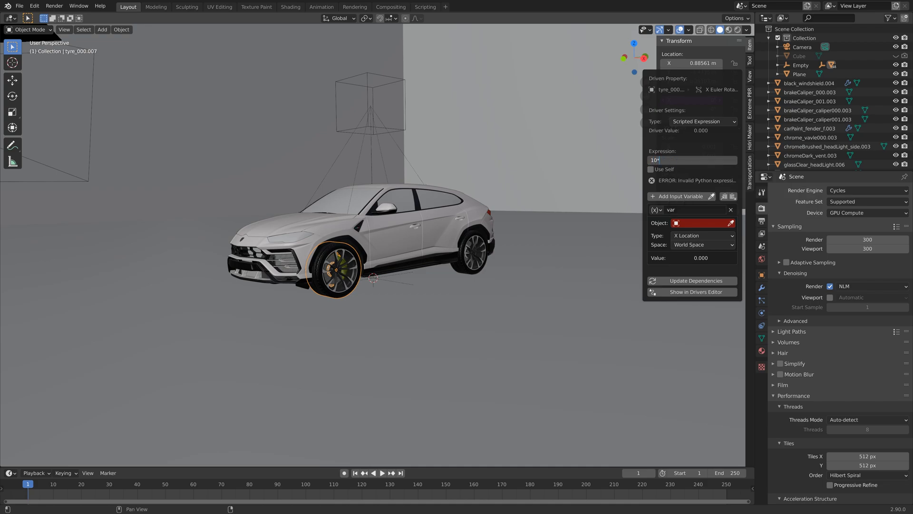
{"action": "type", "text": "var"}
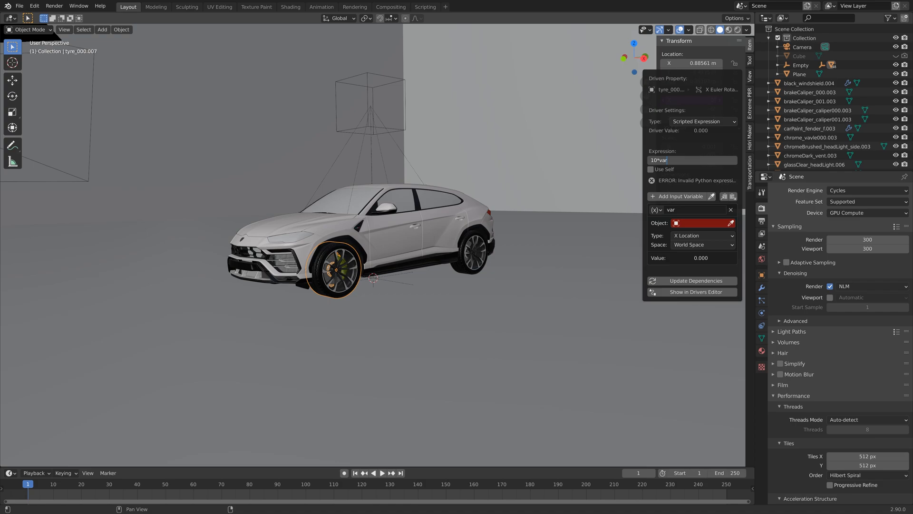
{"action": "left_click", "coordinate": [699, 223]}
{"action": "type", "text": "e"}
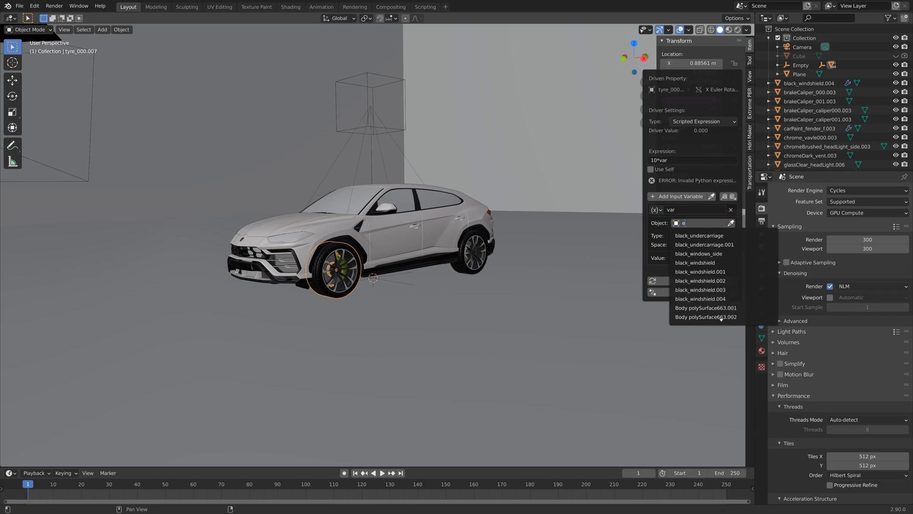
{"action": "left_click", "coordinate": [699, 222]}
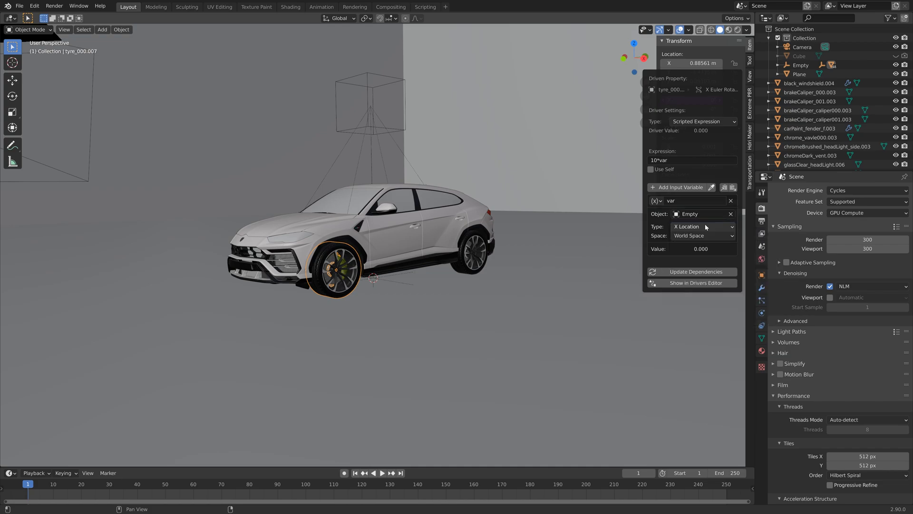
{"action": "left_click", "coordinate": [702, 227]}
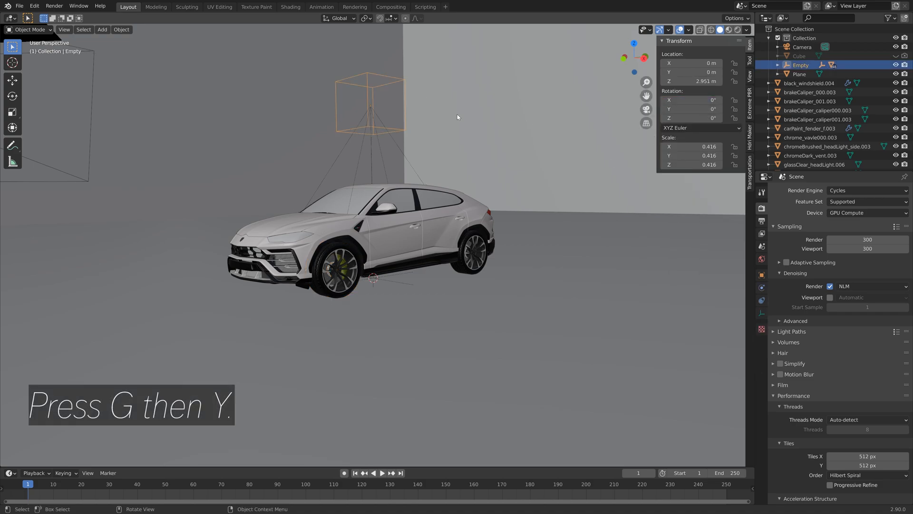
{"action": "key", "text": "g"}
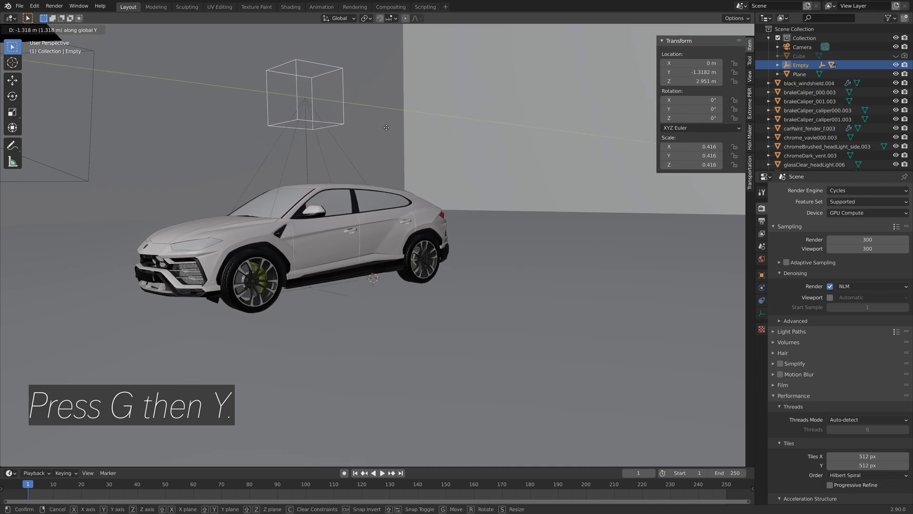
{"action": "mouse_move", "coordinate": [546, 105]}
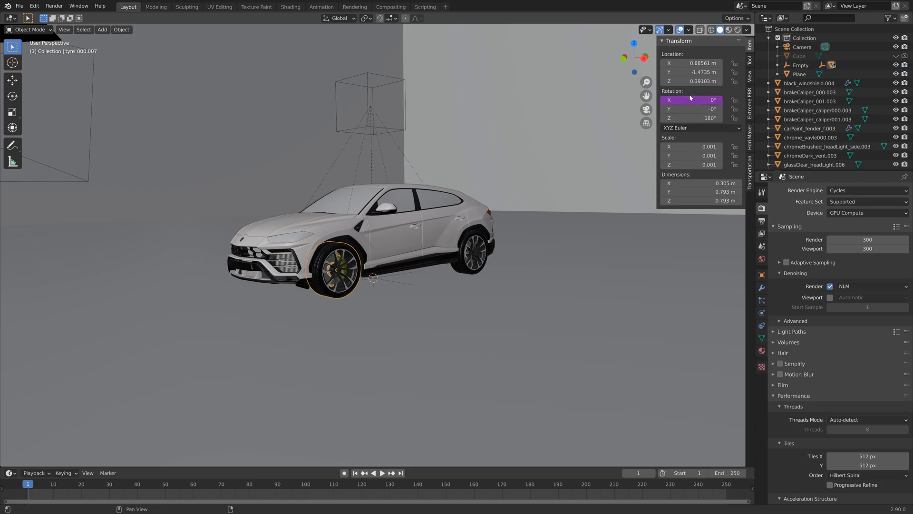
Inspect the front tyre's driver, then select the rear tyre tyre_000.006.
{"action": "right_click", "coordinate": [691, 100]}
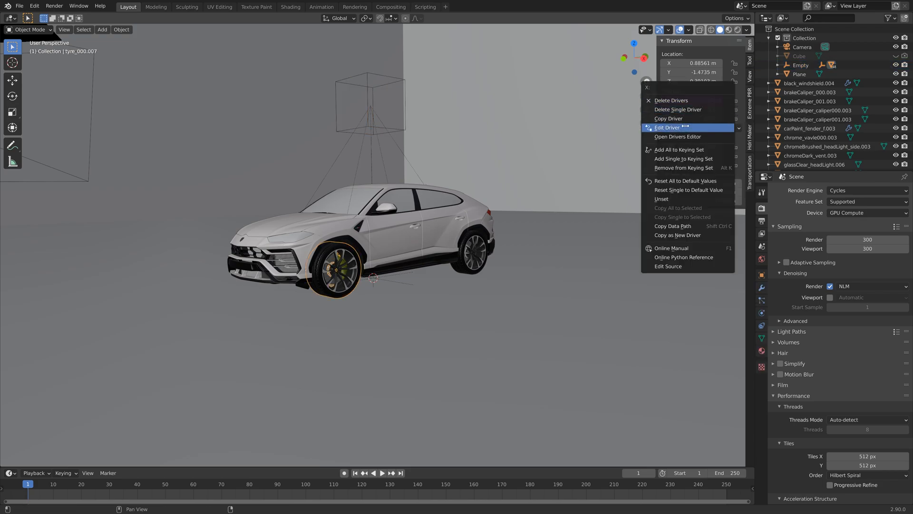
{"action": "left_click", "coordinate": [667, 127]}
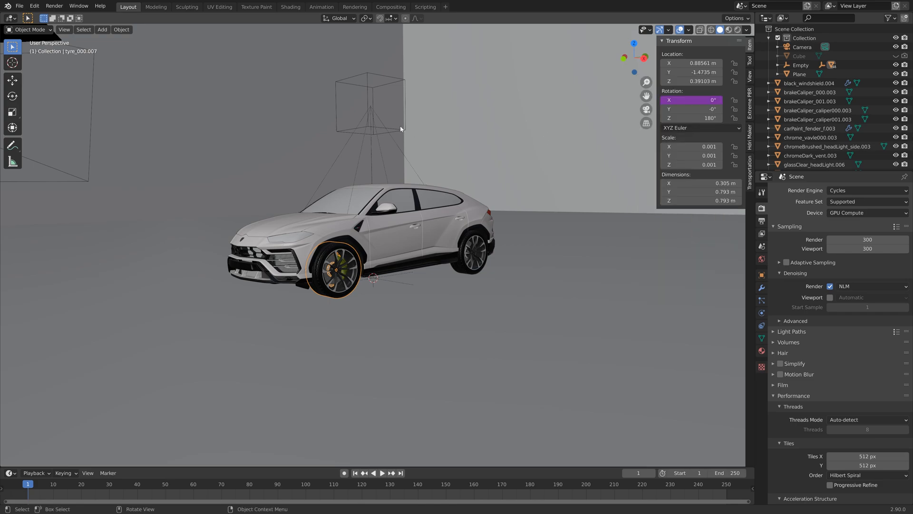
{"action": "left_click", "coordinate": [800, 65]}
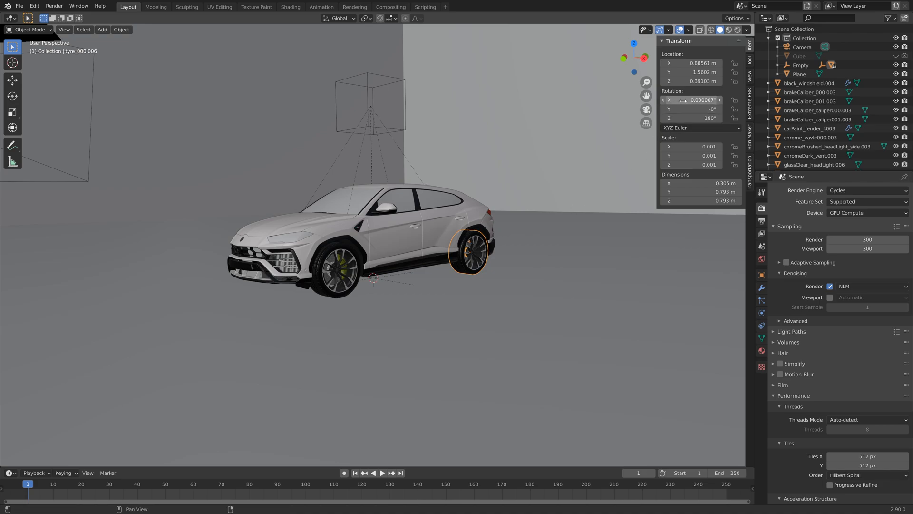
Drive the rear tyre's X rotation with 2.5*var from the Empty's Y location.
{"action": "right_click", "coordinate": [693, 100]}
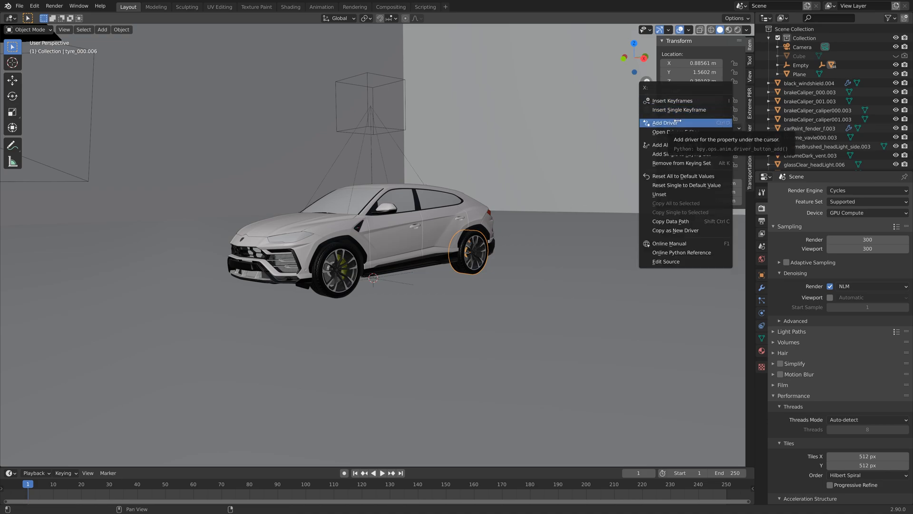
{"action": "left_click", "coordinate": [666, 123]}
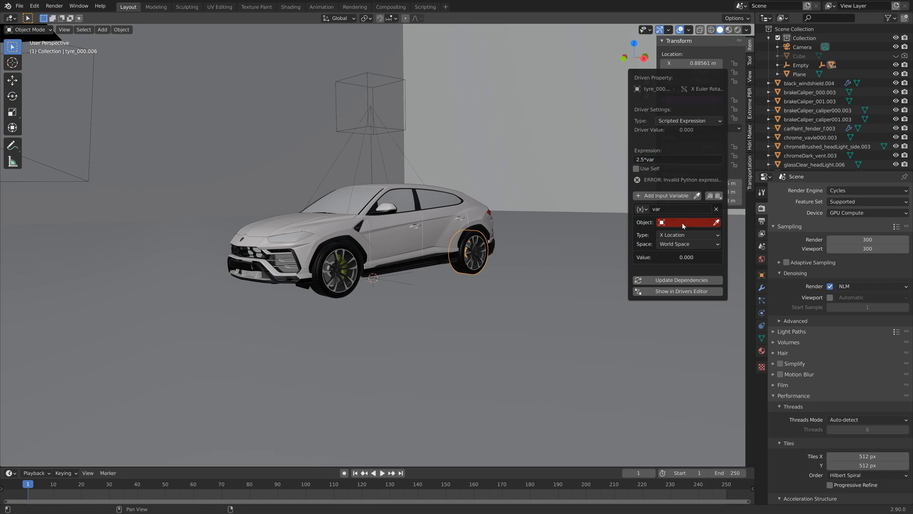
{"action": "left_click", "coordinate": [686, 222]}
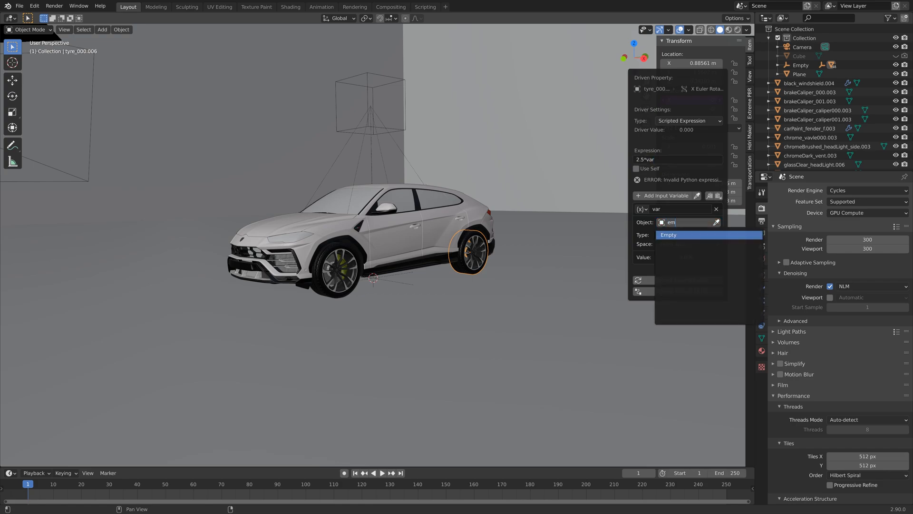
{"action": "left_click", "coordinate": [687, 225]}
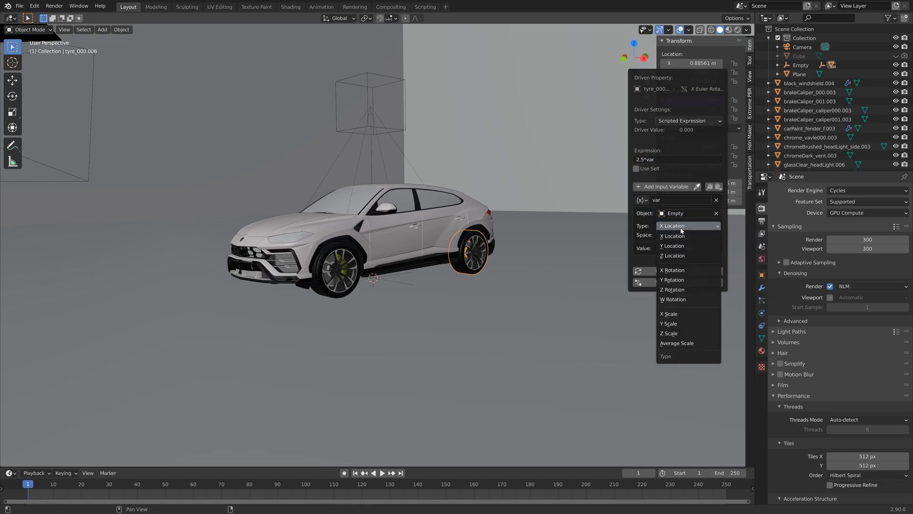
{"action": "left_click", "coordinate": [672, 246]}
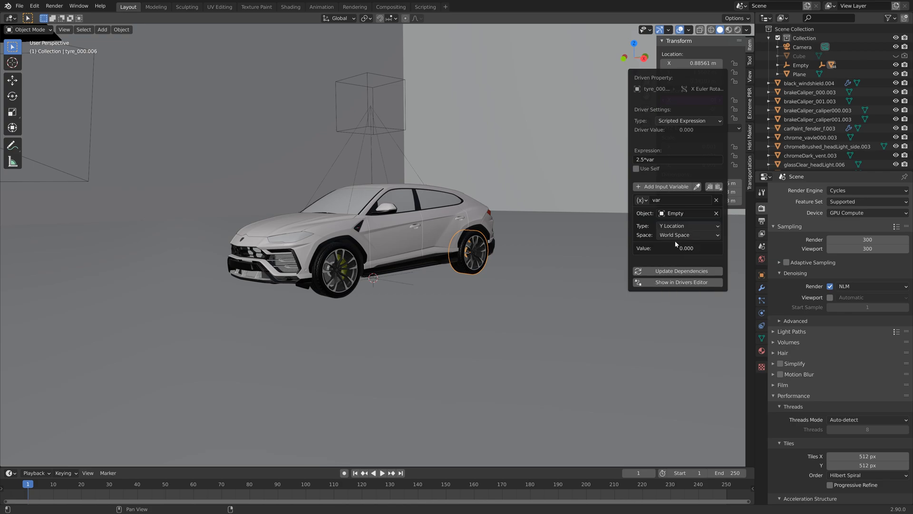
{"action": "left_click", "coordinate": [799, 74]}
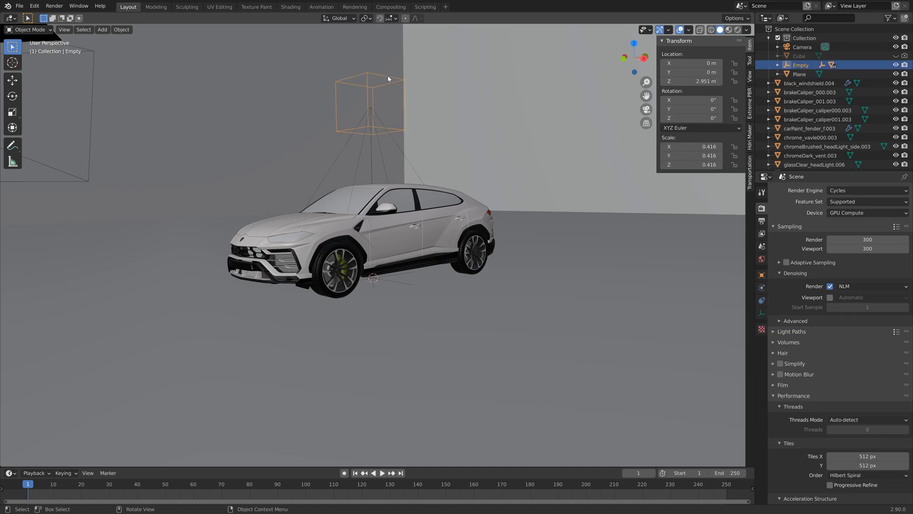
{"action": "key", "text": "g"}
{"action": "type", "text": "2.5*var"}
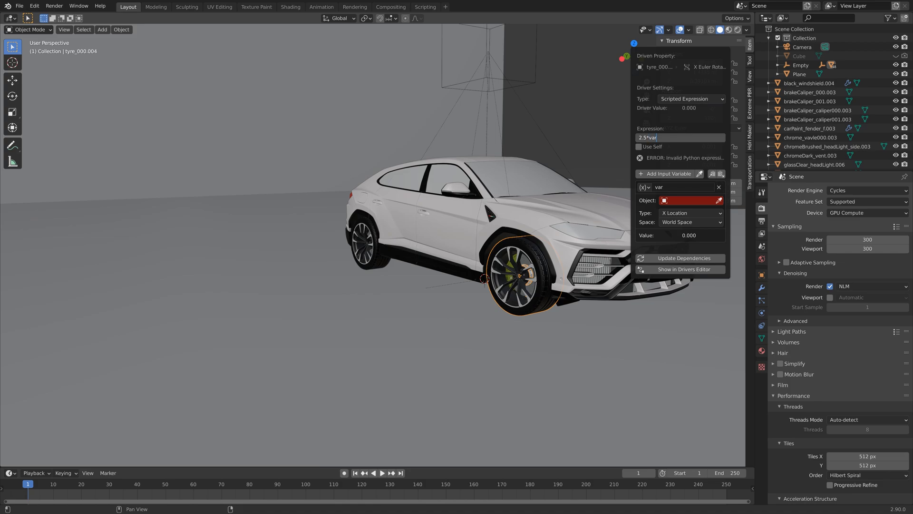
Point this tyre's driver variable at the Empty's Y location instead of X.
{"action": "left_click", "coordinate": [691, 200]}
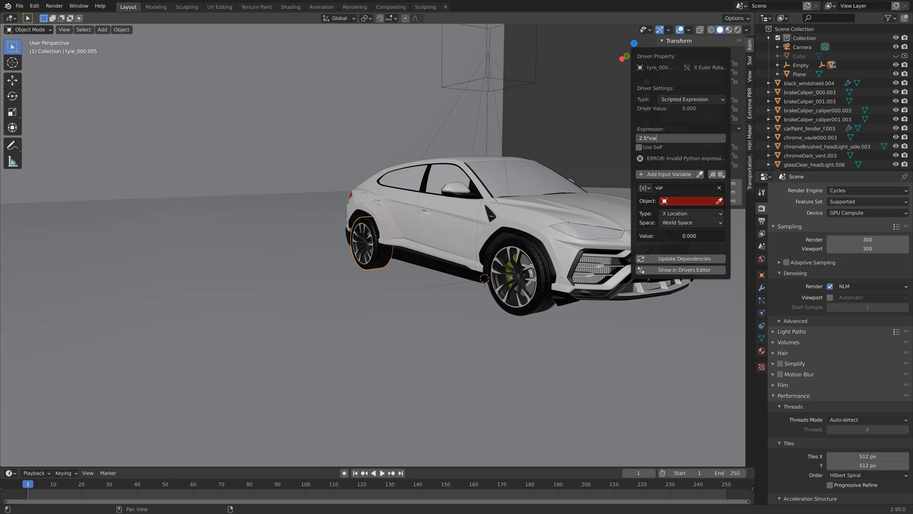
{"action": "left_click", "coordinate": [690, 200]}
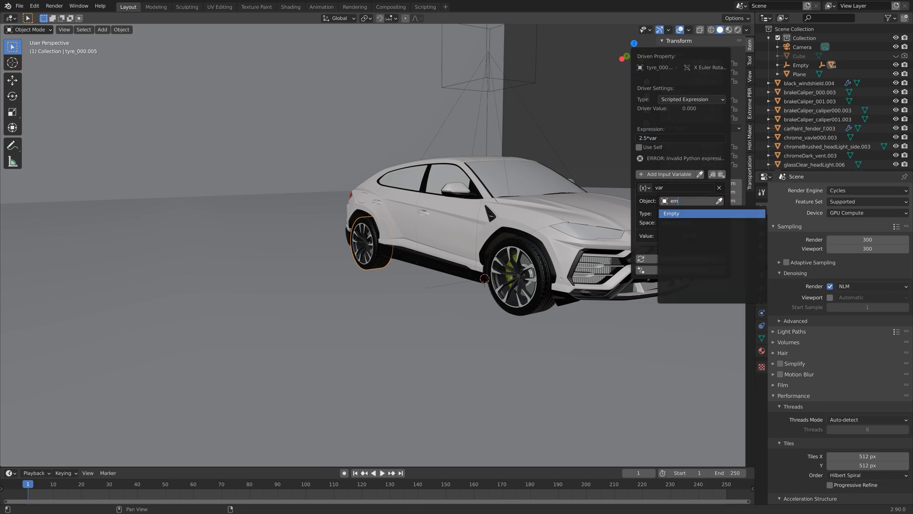
{"action": "left_click", "coordinate": [670, 213]}
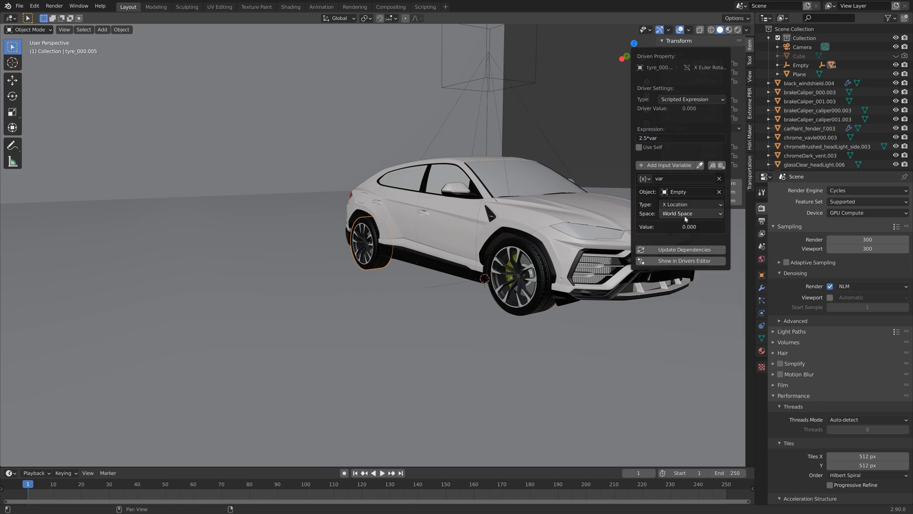
{"action": "mouse_move", "coordinate": [690, 205]}
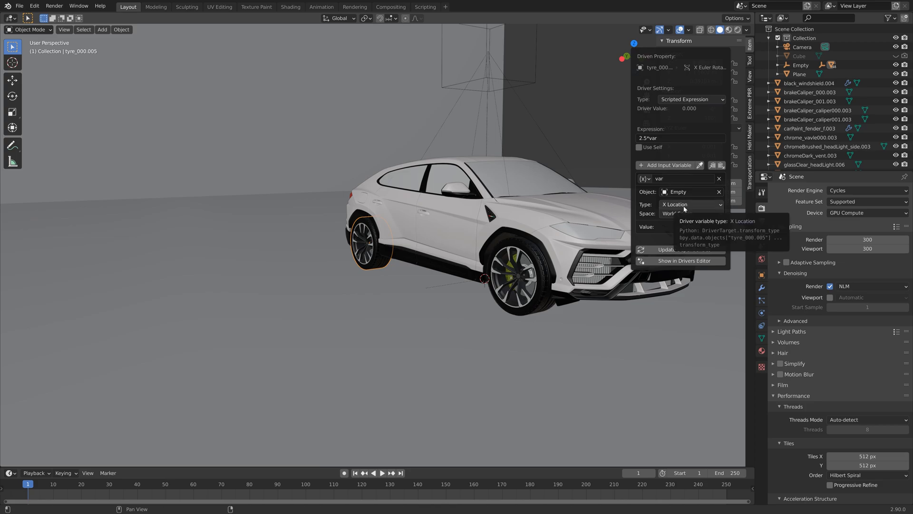
{"action": "left_click", "coordinate": [690, 204]}
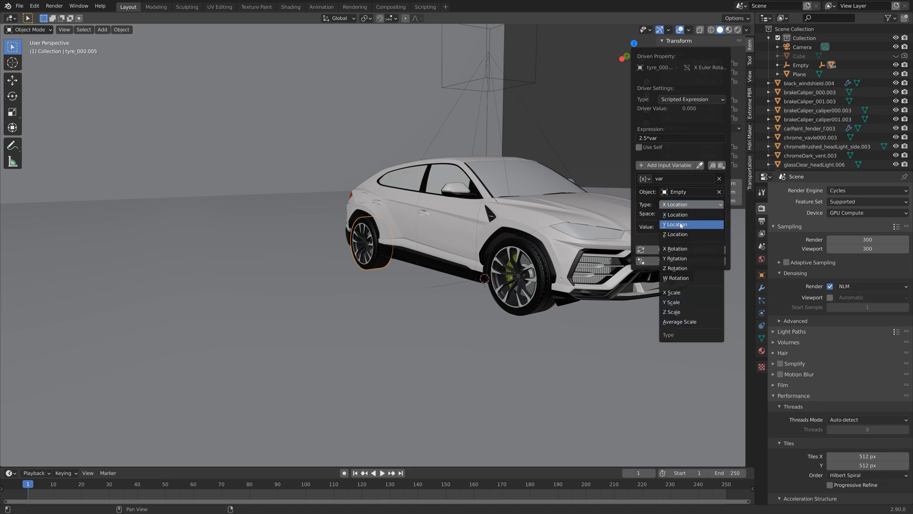
{"action": "left_click", "coordinate": [676, 225]}
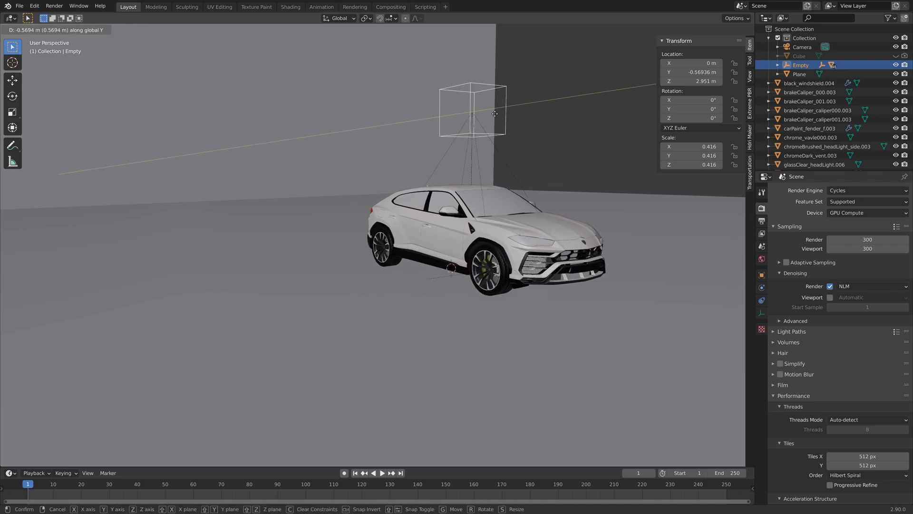
Save the scene as tut.blend in the Wheel tut folder.
{"action": "left_click", "coordinate": [20, 6]}
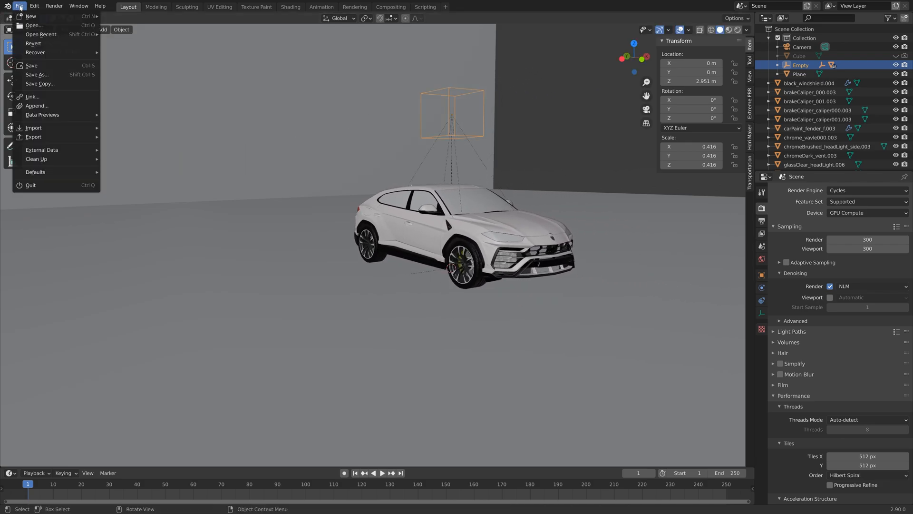
{"action": "left_click", "coordinate": [37, 74]}
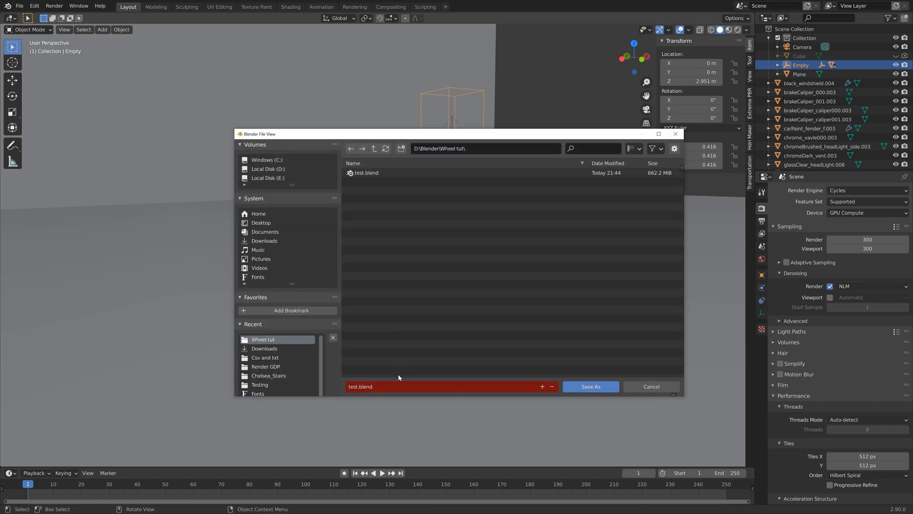
{"action": "type", "text": "tut"}
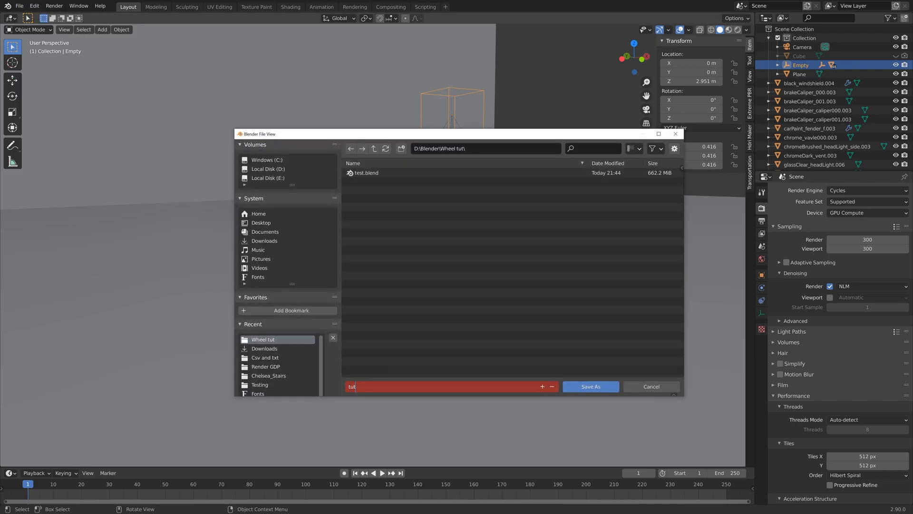
{"action": "left_click", "coordinate": [589, 386]}
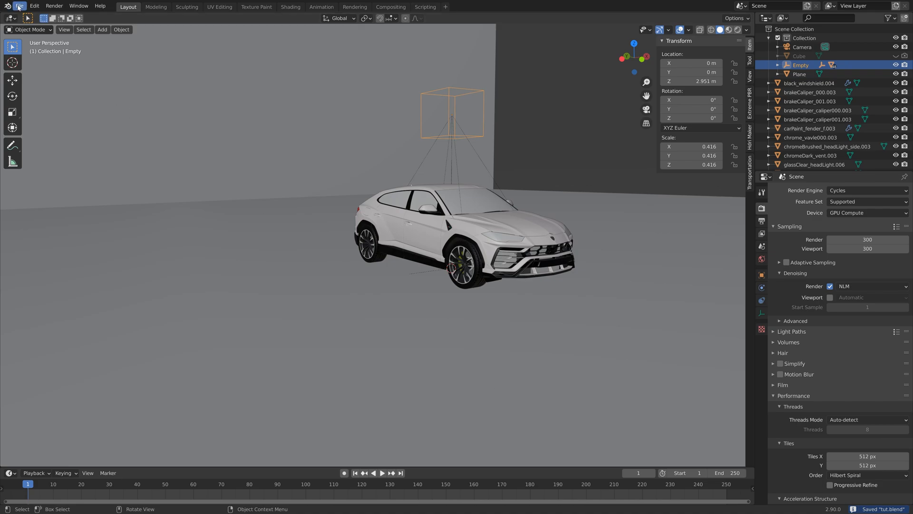
{"action": "left_click", "coordinate": [20, 6]}
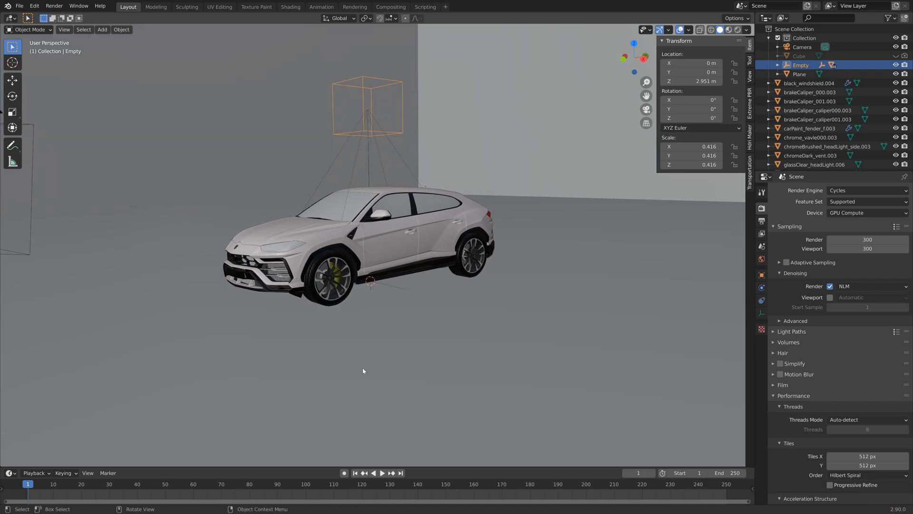
{"action": "mouse_move", "coordinate": [448, 304]}
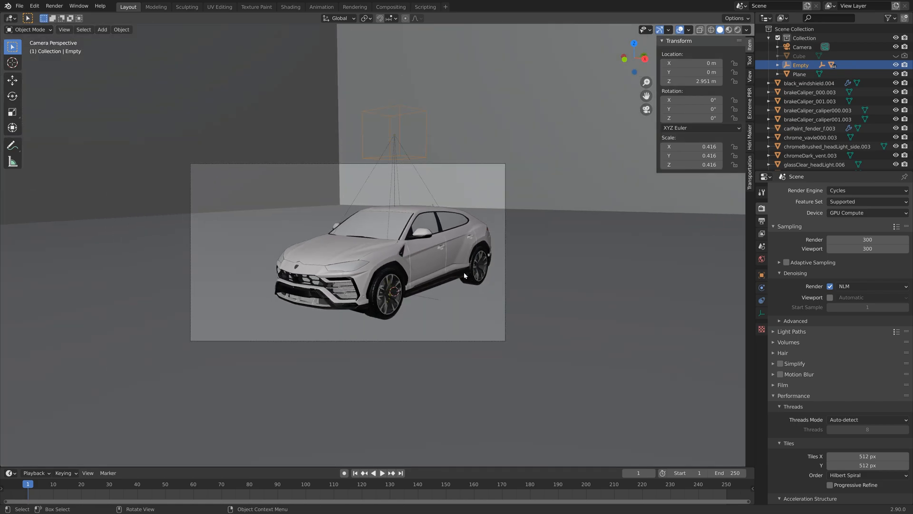
Move the Empty along Y to 9.904 m and keyframe its location at frame 1.
{"action": "key", "text": "g"}
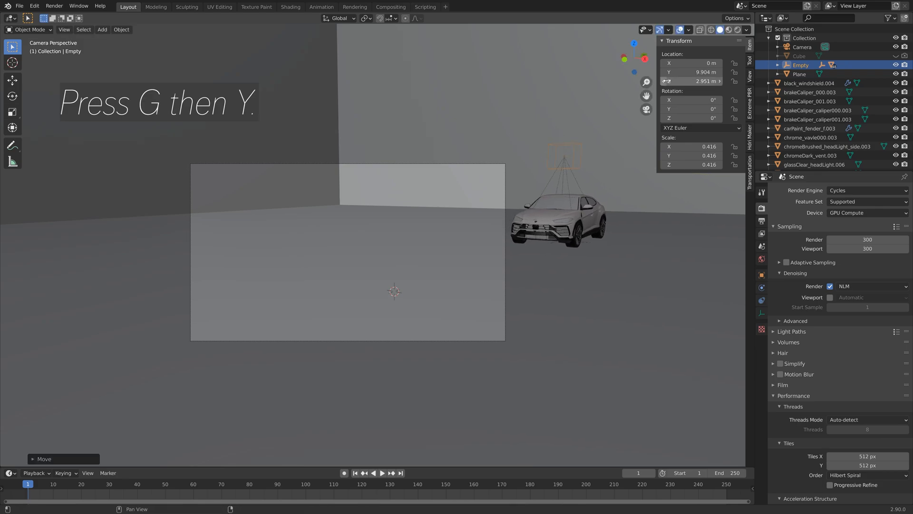
{"action": "mouse_move", "coordinate": [691, 71]}
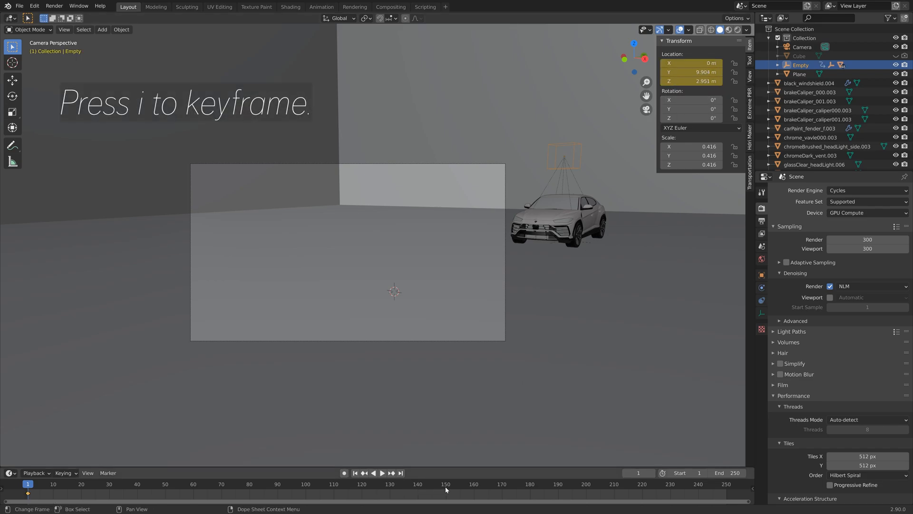
{"action": "mouse_move", "coordinate": [735, 482]}
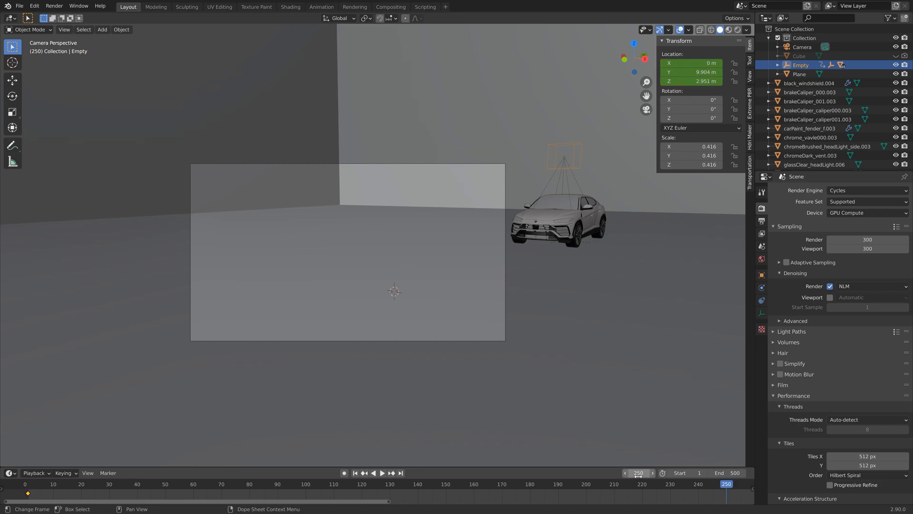
Move the Empty along Y to -5.149 m at frame 250 for a second location keyframe, then reposition at the end frame.
{"action": "key", "text": "g"}
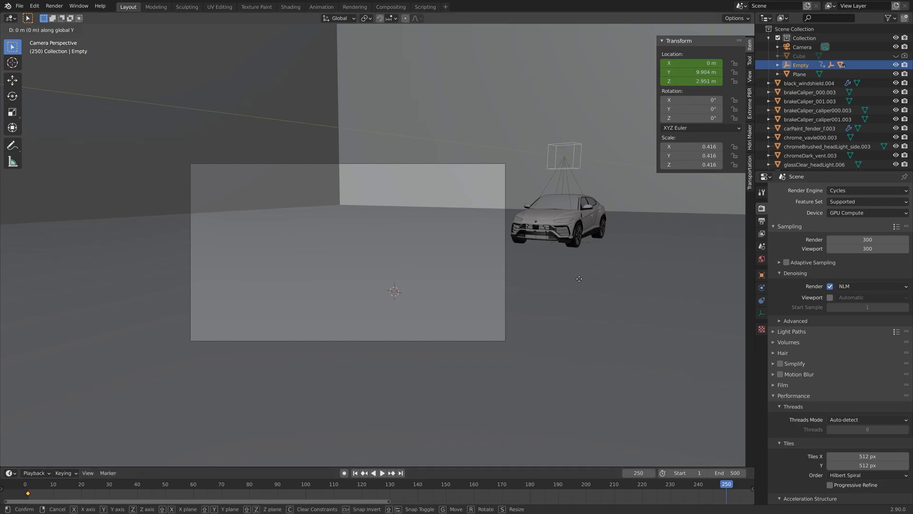
{"action": "mouse_move", "coordinate": [353, 376]}
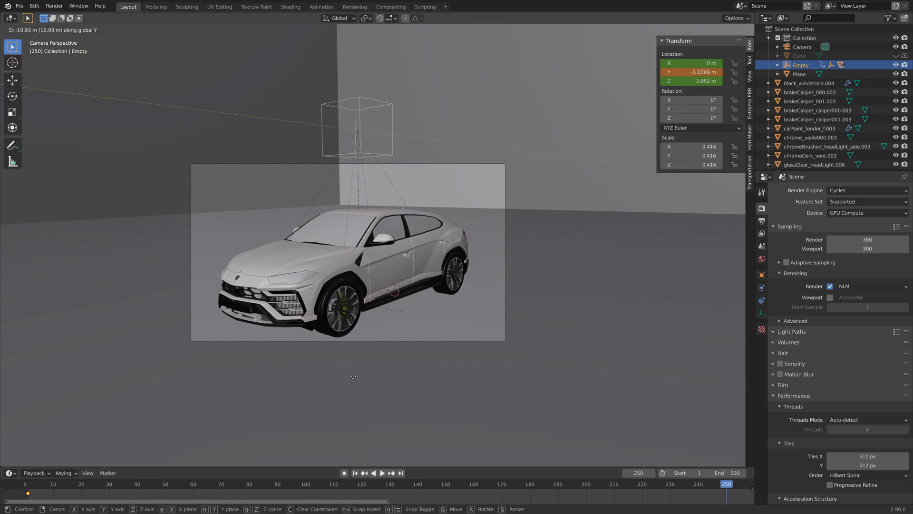
{"action": "mouse_move", "coordinate": [129, 460]}
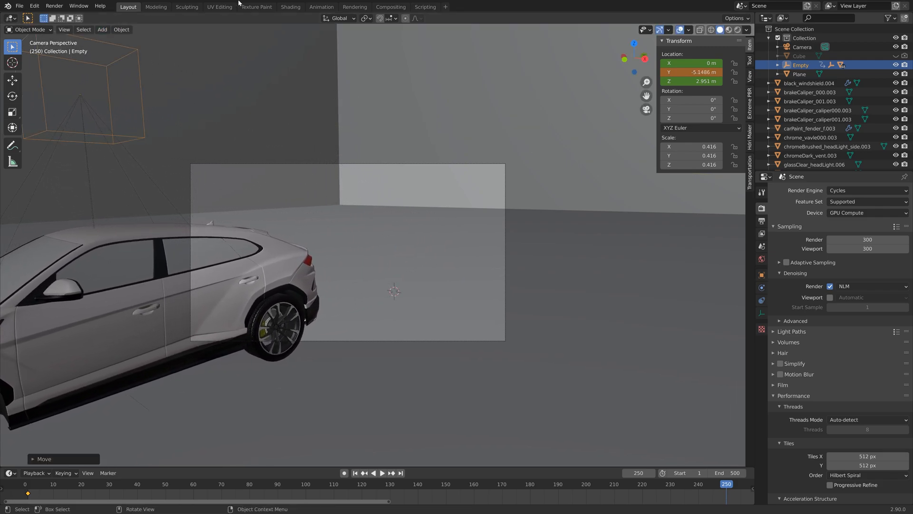
{"action": "mouse_move", "coordinate": [521, 148]}
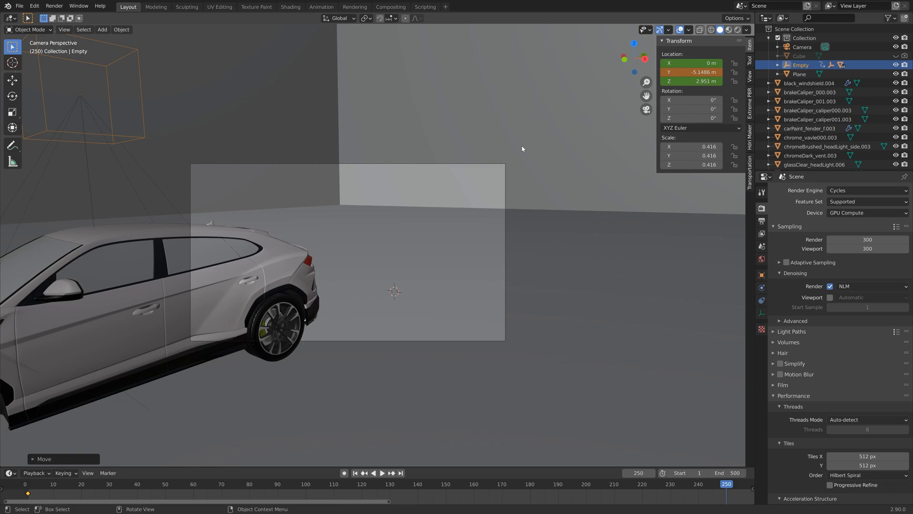
{"action": "mouse_move", "coordinate": [690, 71]}
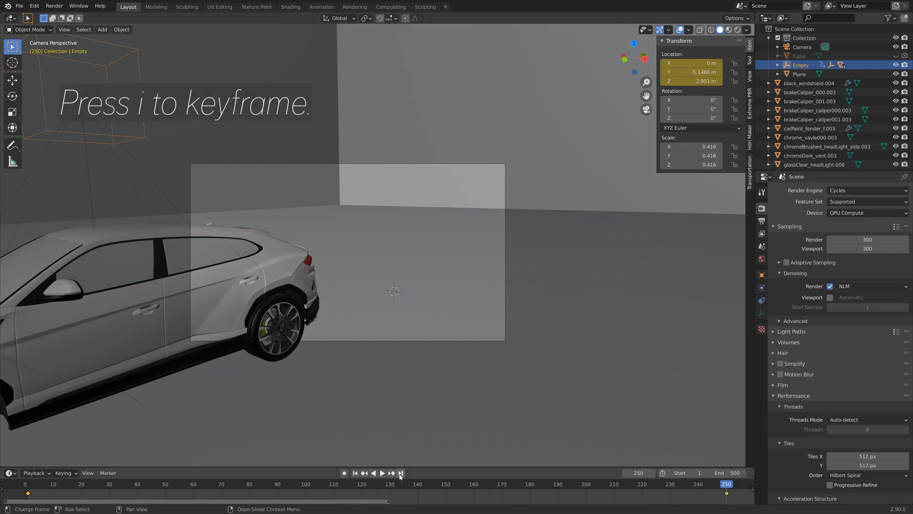
{"action": "left_click", "coordinate": [401, 472]}
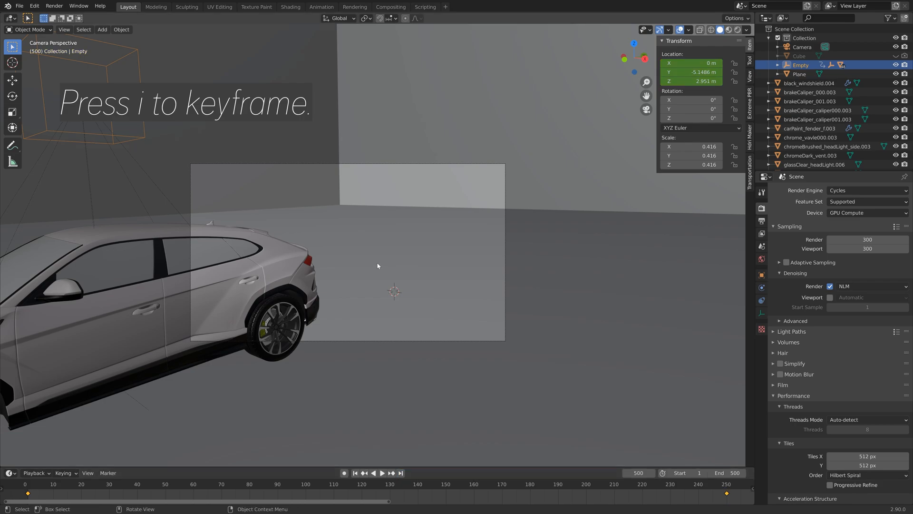
{"action": "key", "text": "g"}
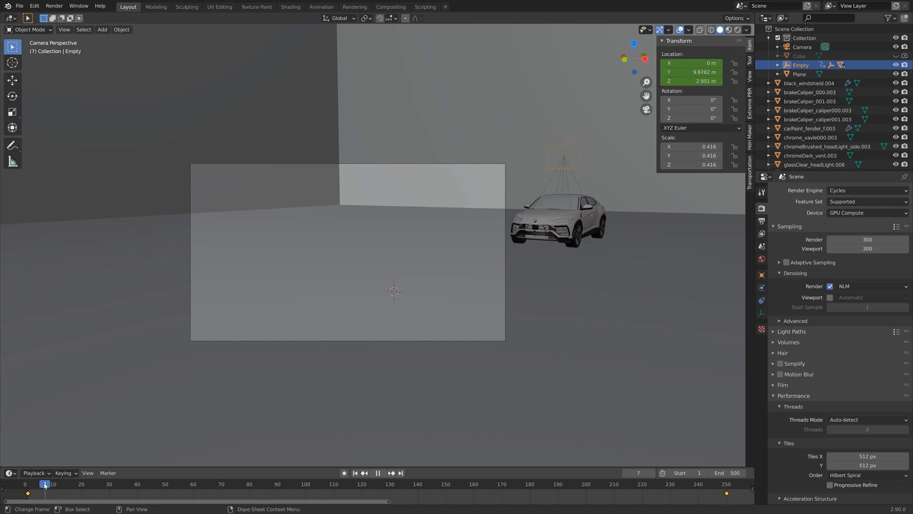
Scrub the timeline to about frame 183 to watch the Urus drive past the camera.
{"action": "left_click", "coordinate": [538, 484]}
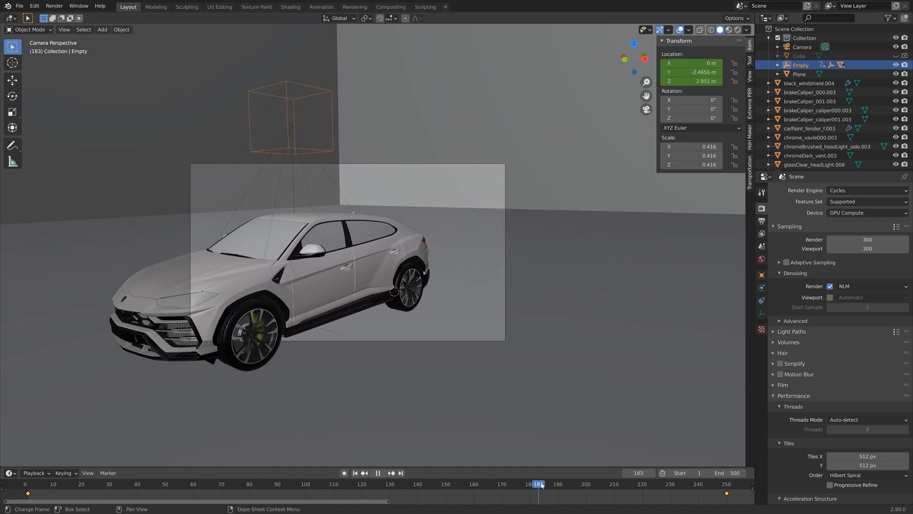